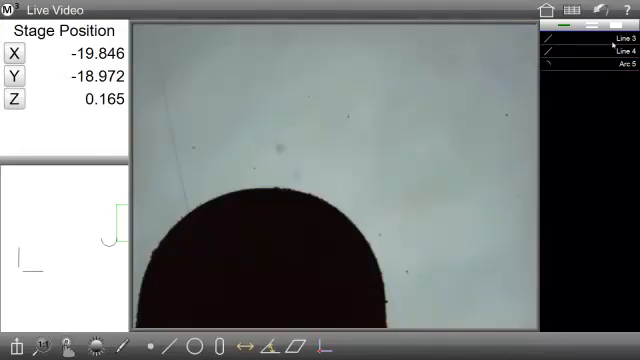
Step: Open Line 3's detailed measurement data in Feature Detail
left_click(600, 42)
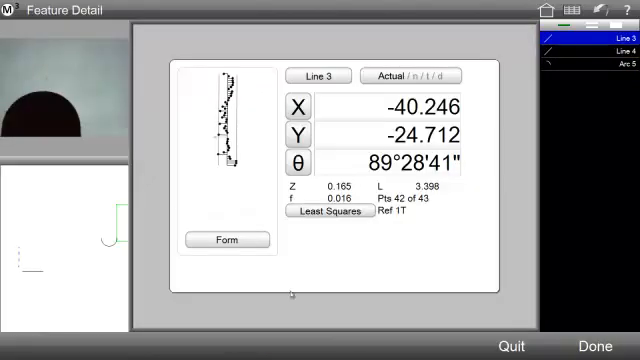
mouse_move(330, 160)
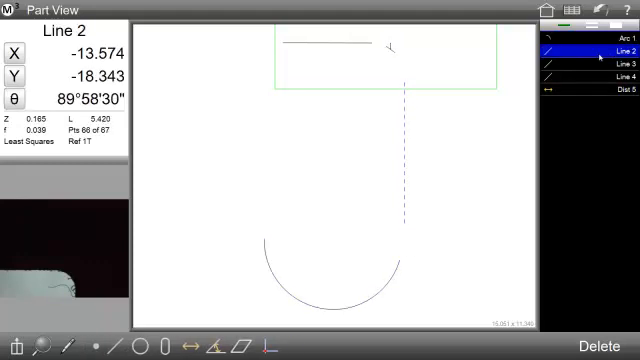
Step: Bring up the saved part file browser and dismiss it without loading a file
left_click(14, 9)
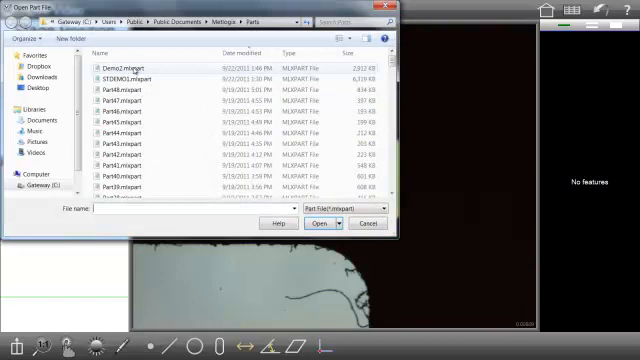
left_click(322, 223)
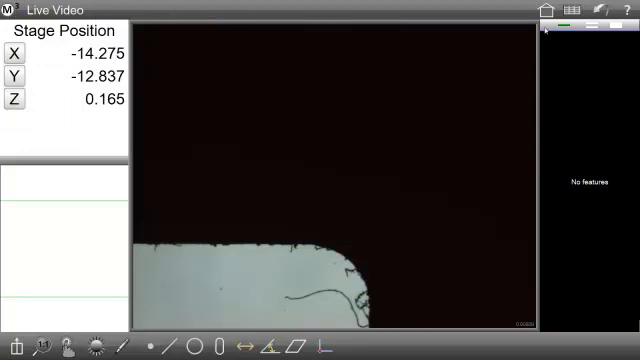
mouse_move(355, 224)
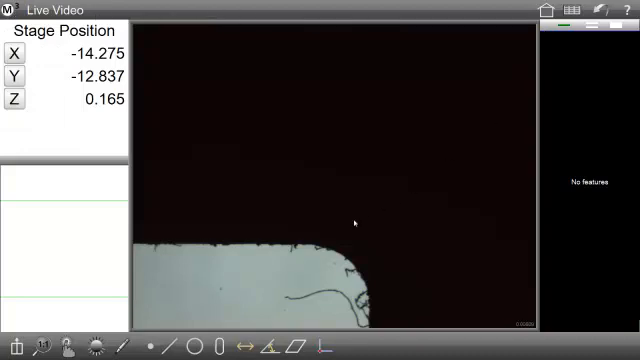
Step: Open the Desktop Settings screen from the top toolbar
left_click(351, 254)
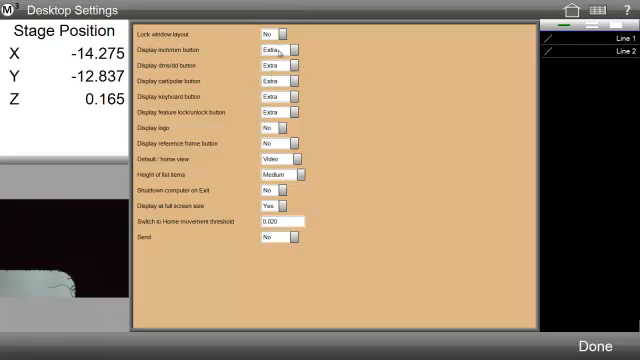
left_click(275, 48)
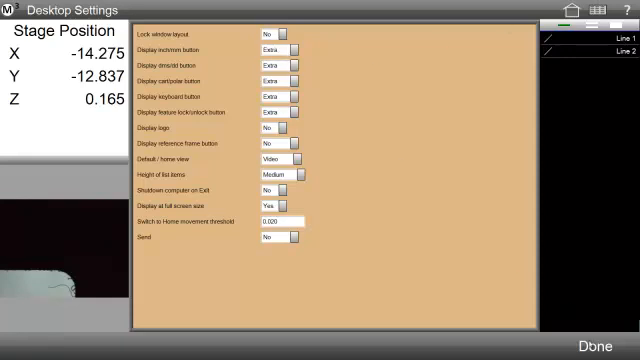
Step: Close Desktop Settings with Done to return to the live video
left_click(623, 340)
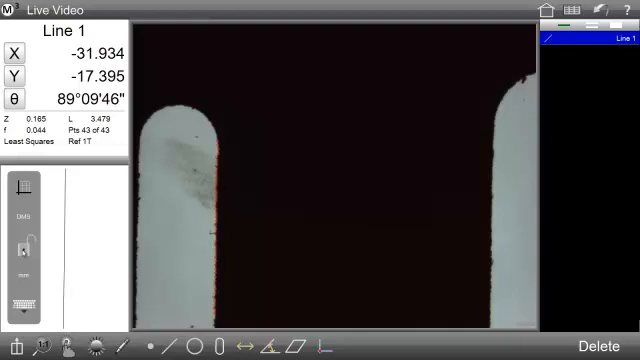
Step: Start measuring the next lines with the Line tool
left_click(20, 245)
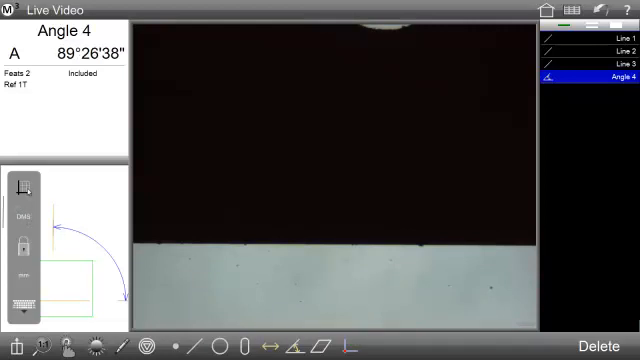
left_click(21, 184)
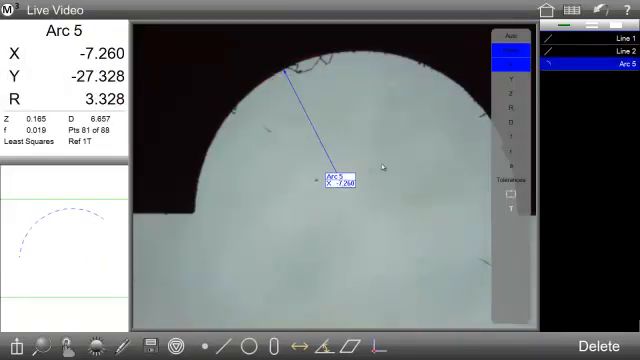
mouse_move(120, 217)
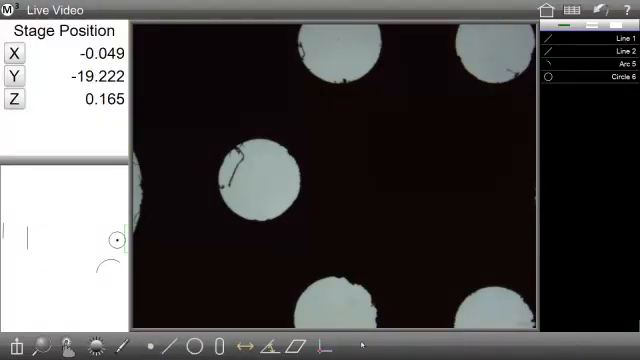
Step: Start a new point measurement, Point 7, with 0 points
left_click(168, 345)
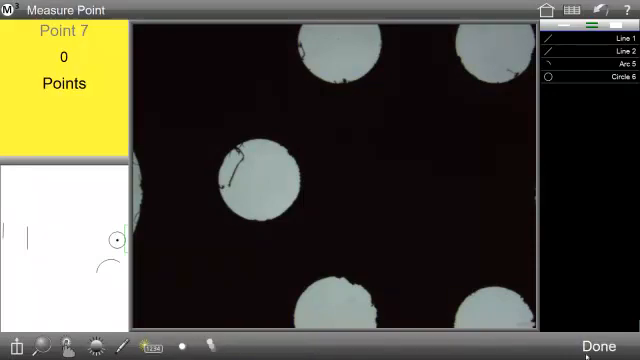
left_click(188, 343)
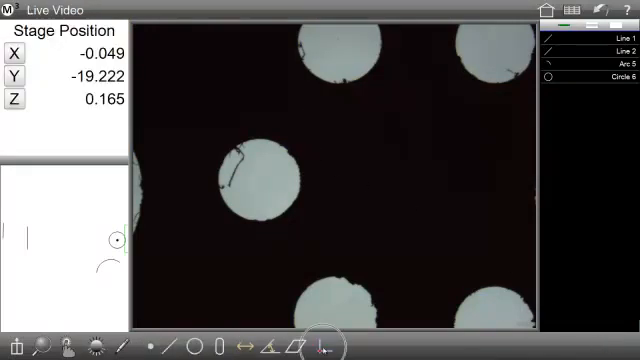
Step: Confirm a 57°17'45" skew rotation datum to create Rotate 7
left_click(318, 340)
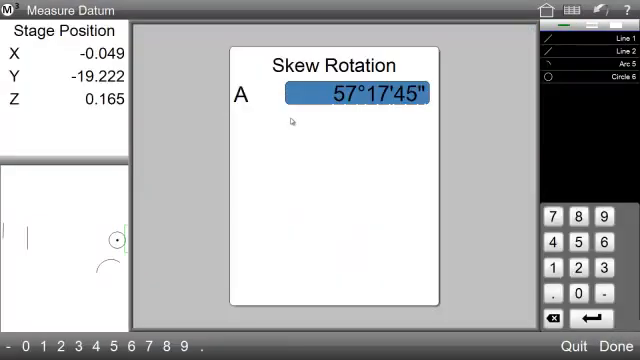
left_click(617, 345)
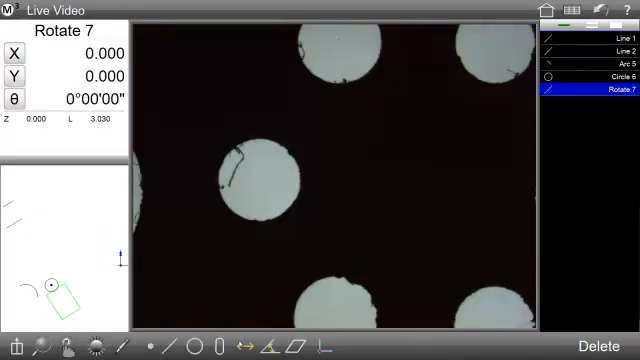